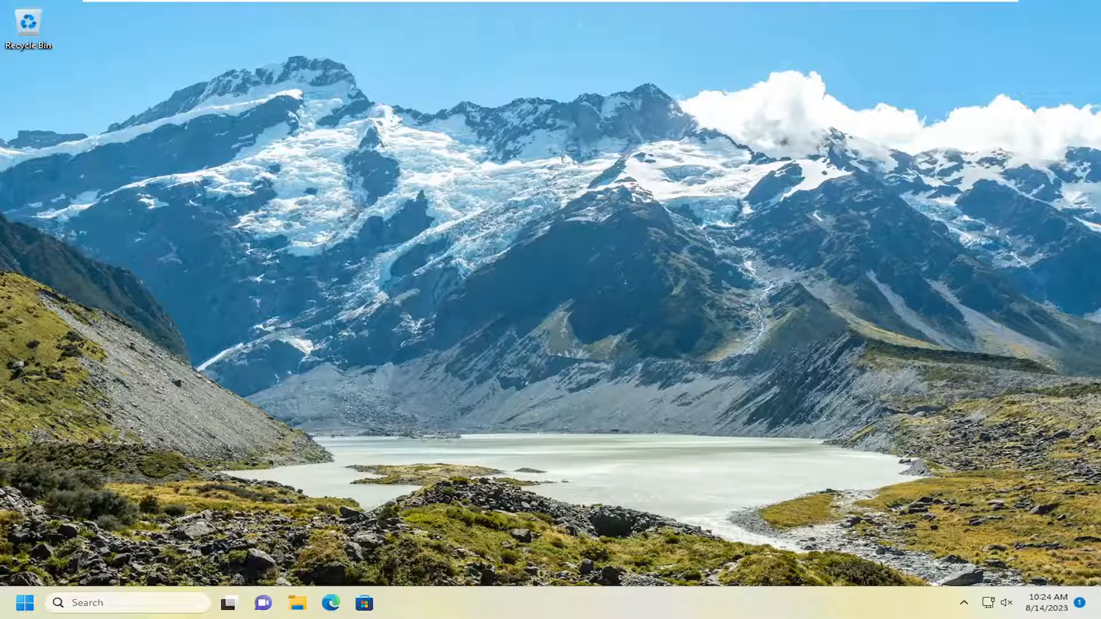
mouse_move(207, 254)
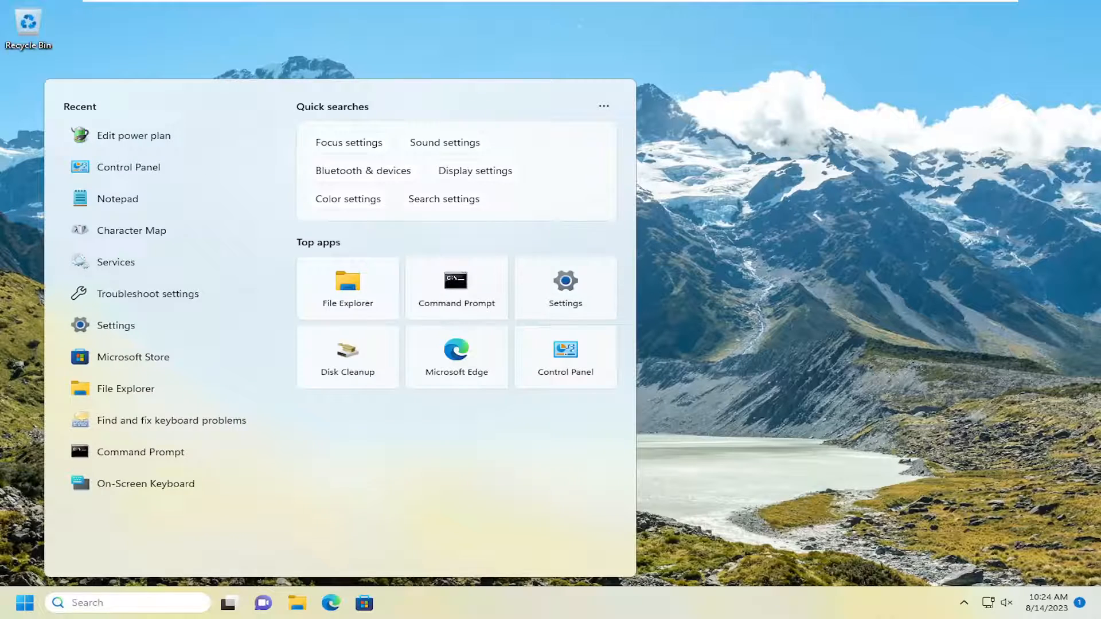
Search Start for "device manager" and launch Device Manager.
text(device manager)
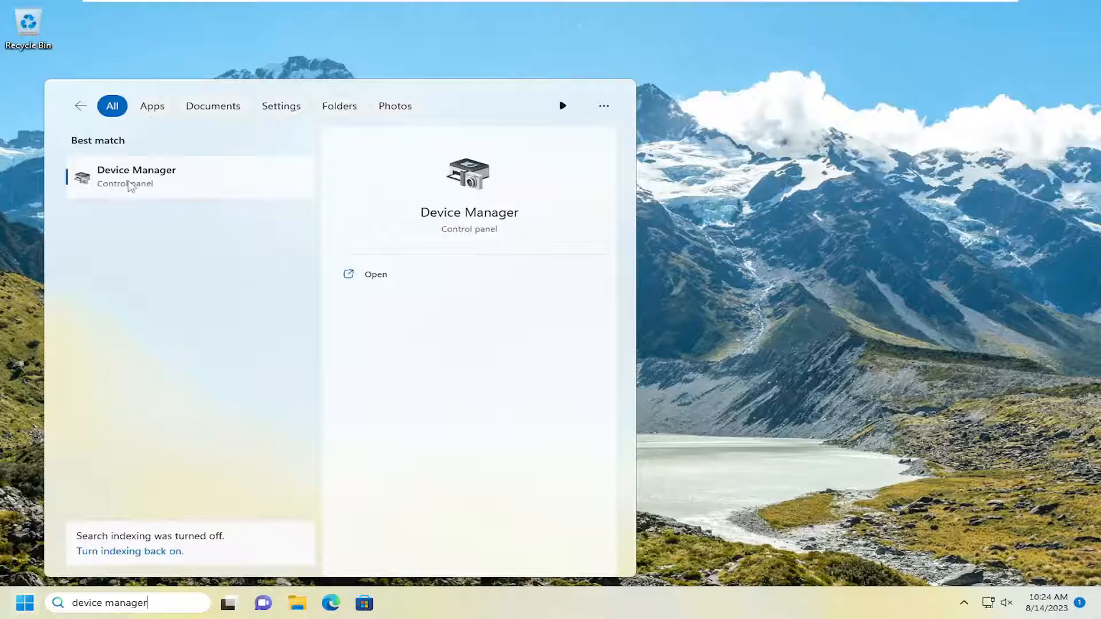
click(137, 176)
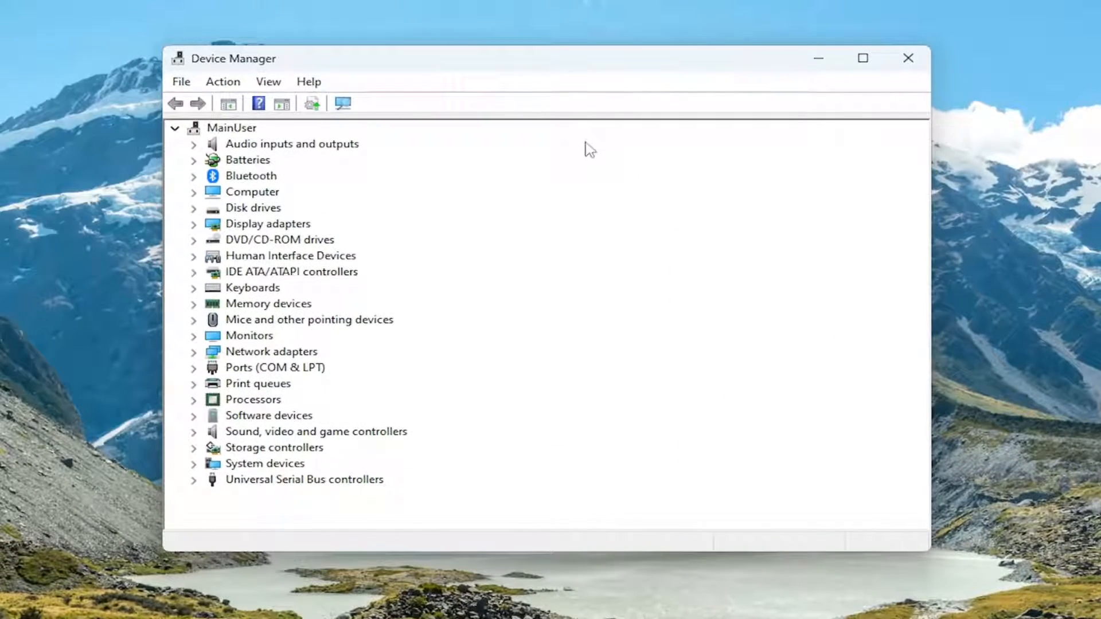
mouse_move(250, 221)
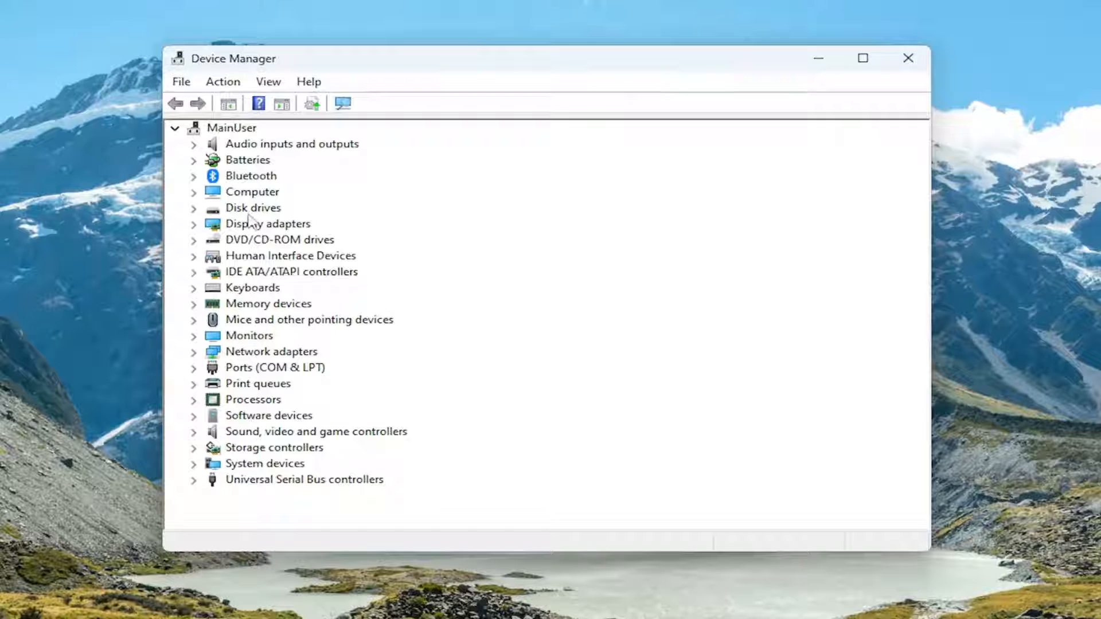
Start a manual driver update for the VMware Virtual NVMe Disk under Disk drives.
click(193, 208)
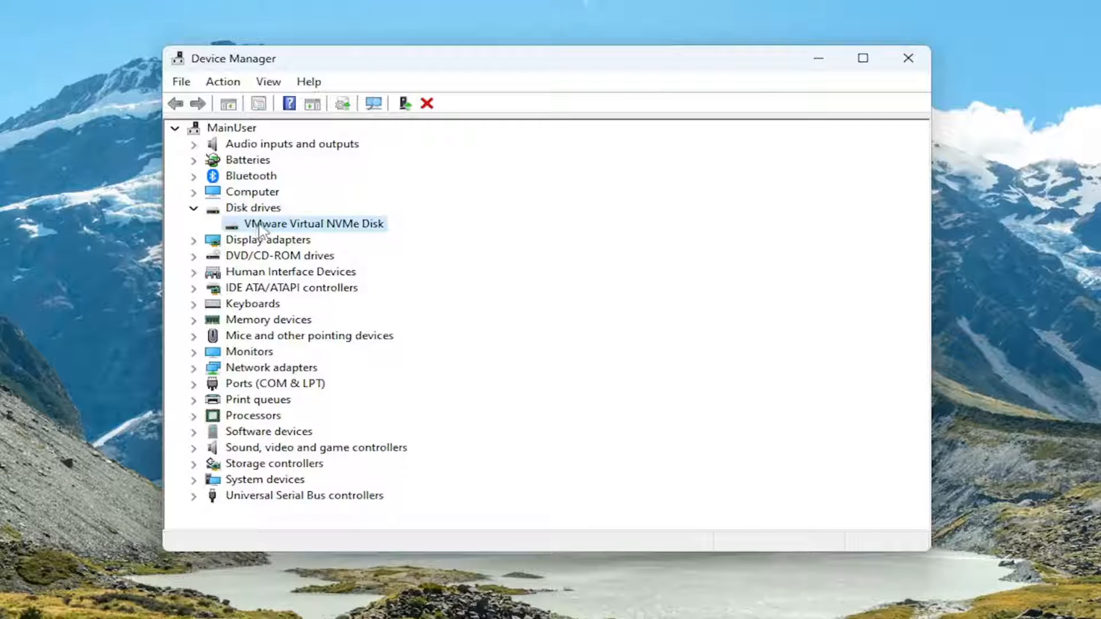
right_click(313, 223)
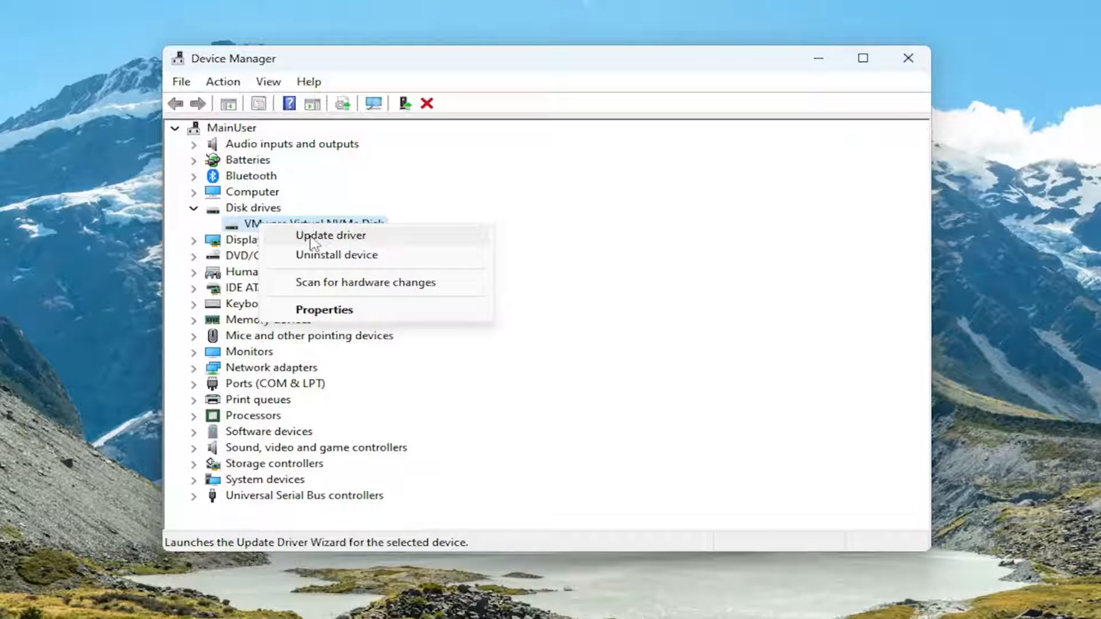
click(331, 236)
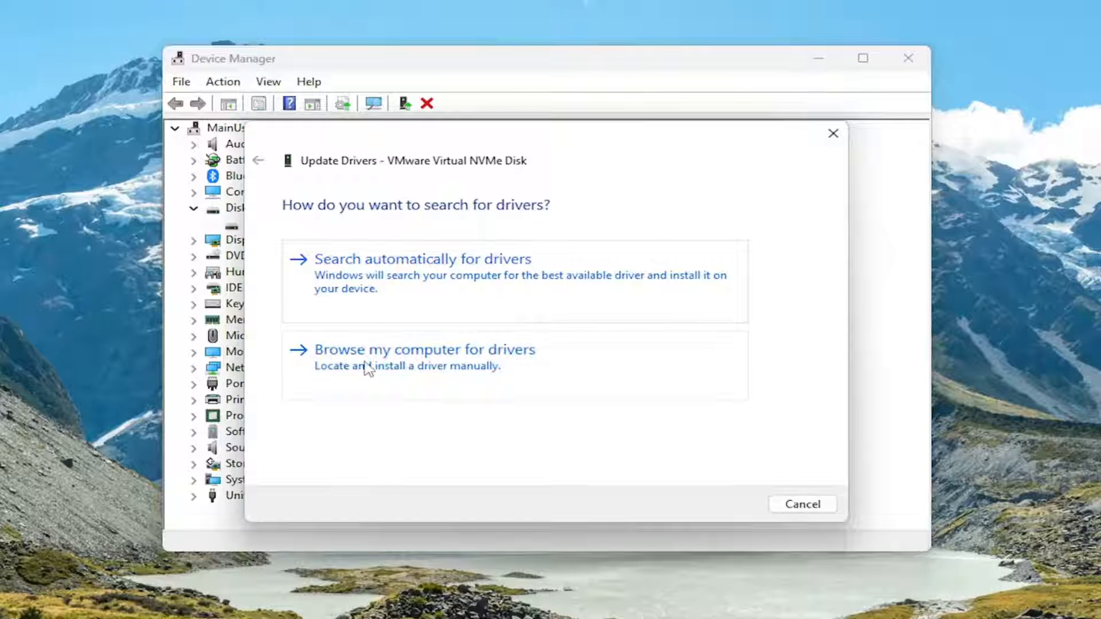
click(424, 350)
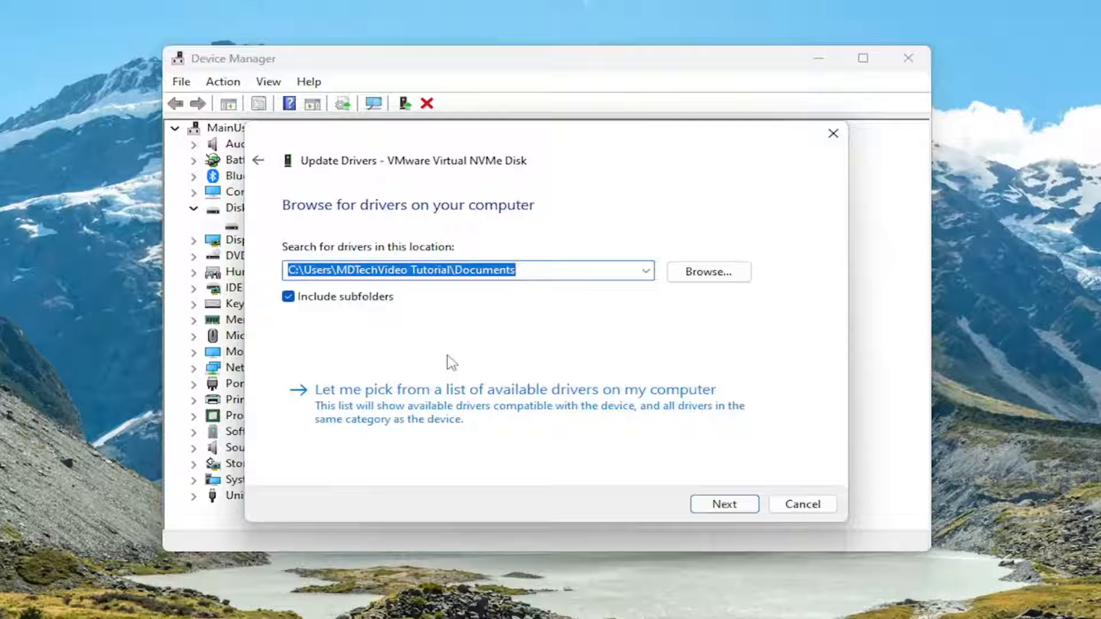
mouse_move(419, 422)
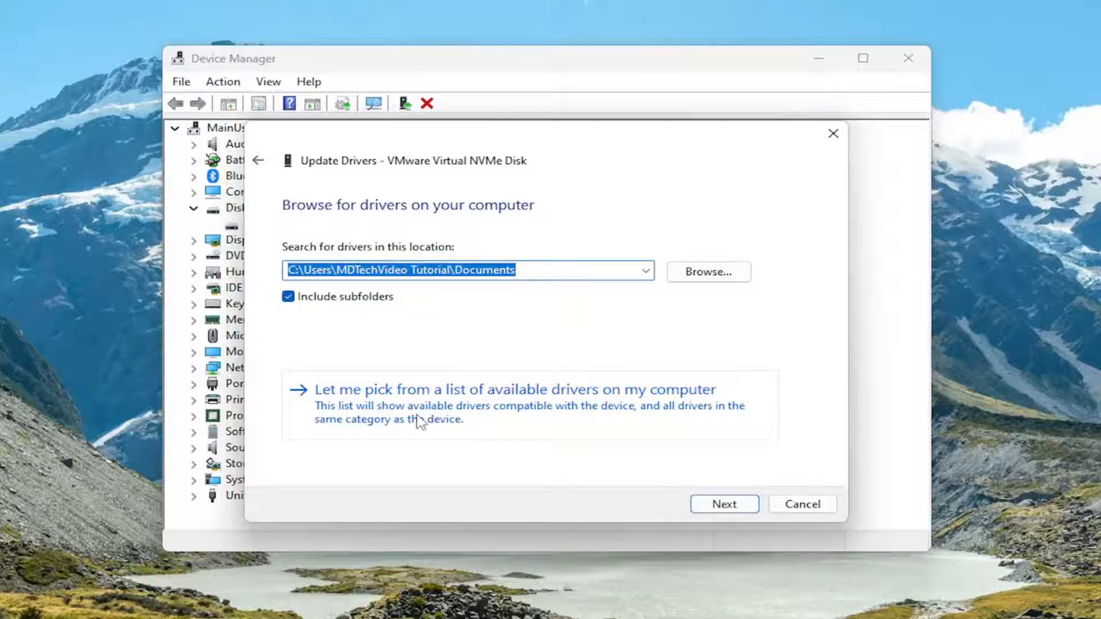
Install the Disk drive model from the available-drivers list and dismiss the restart prompt.
click(516, 389)
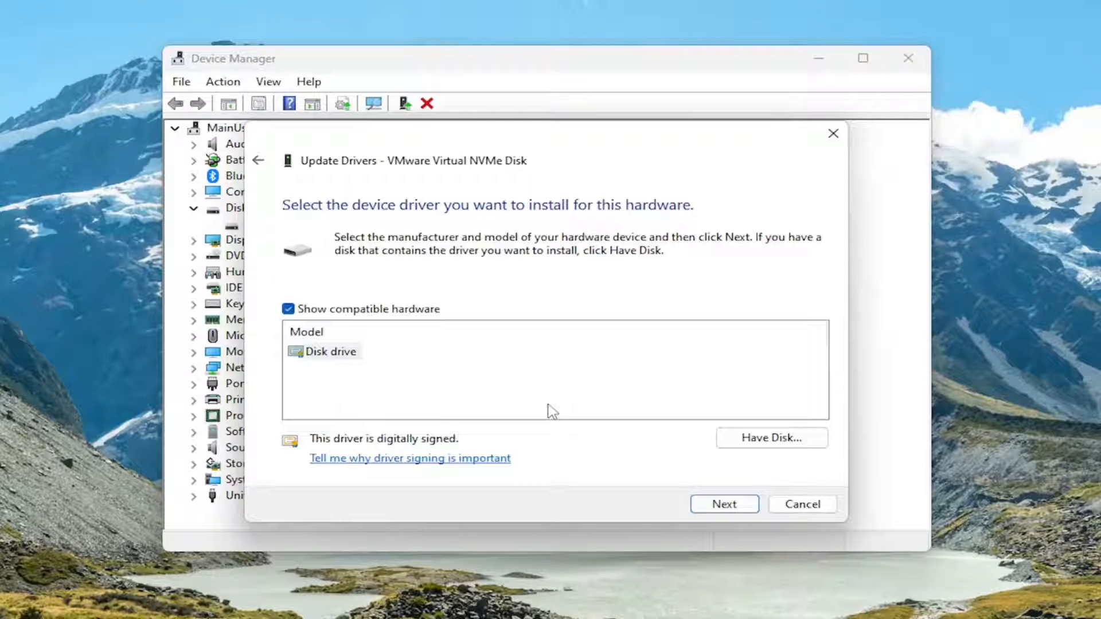
click(723, 503)
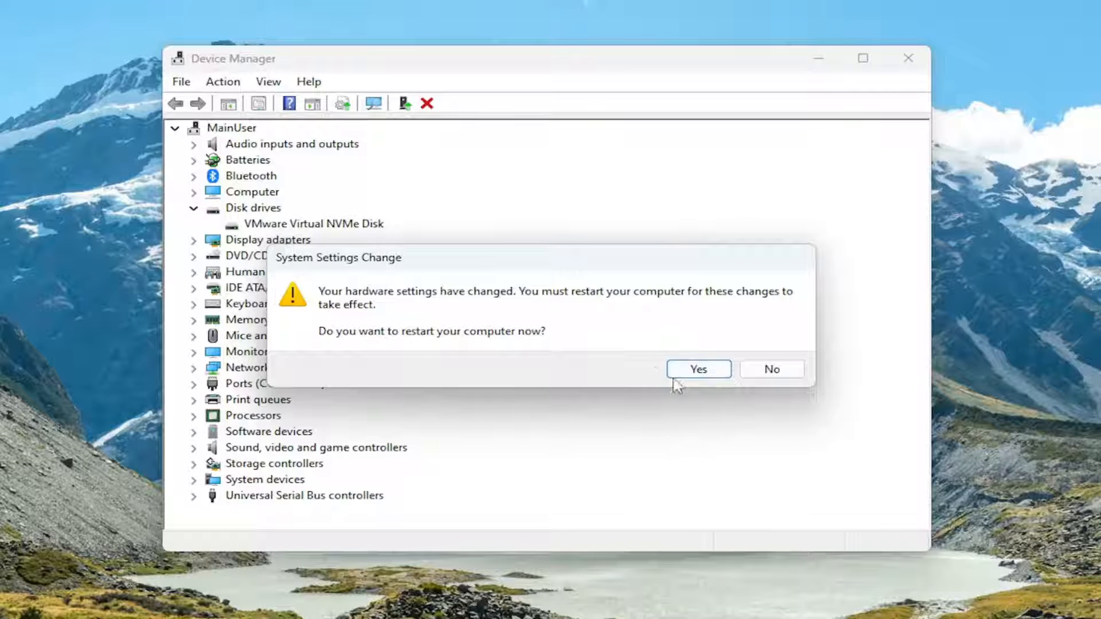
mouse_move(614, 441)
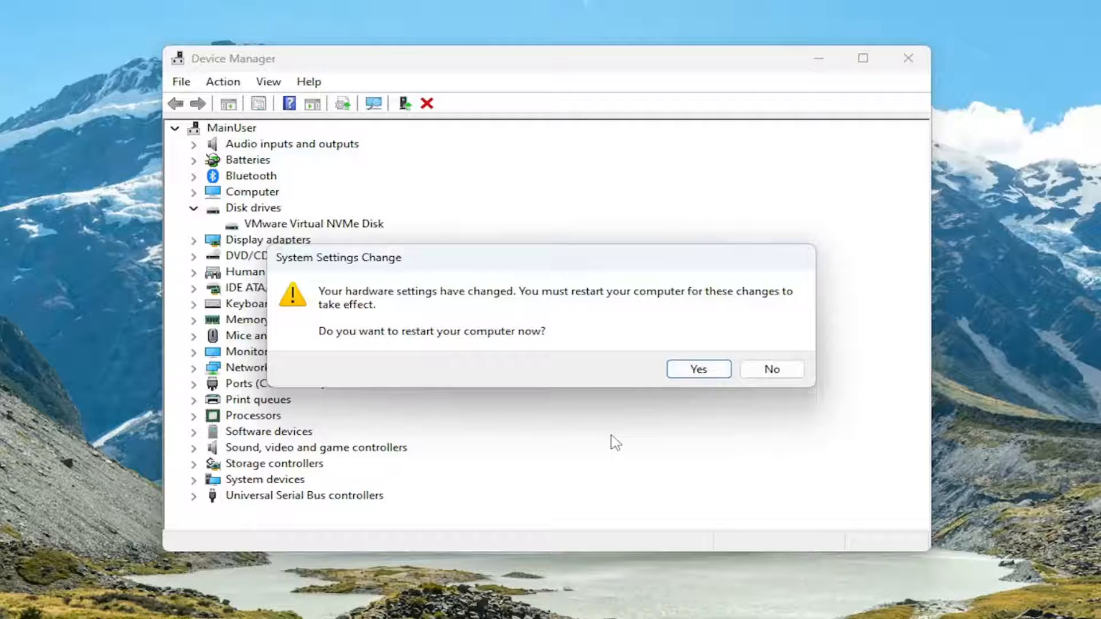
click(697, 369)
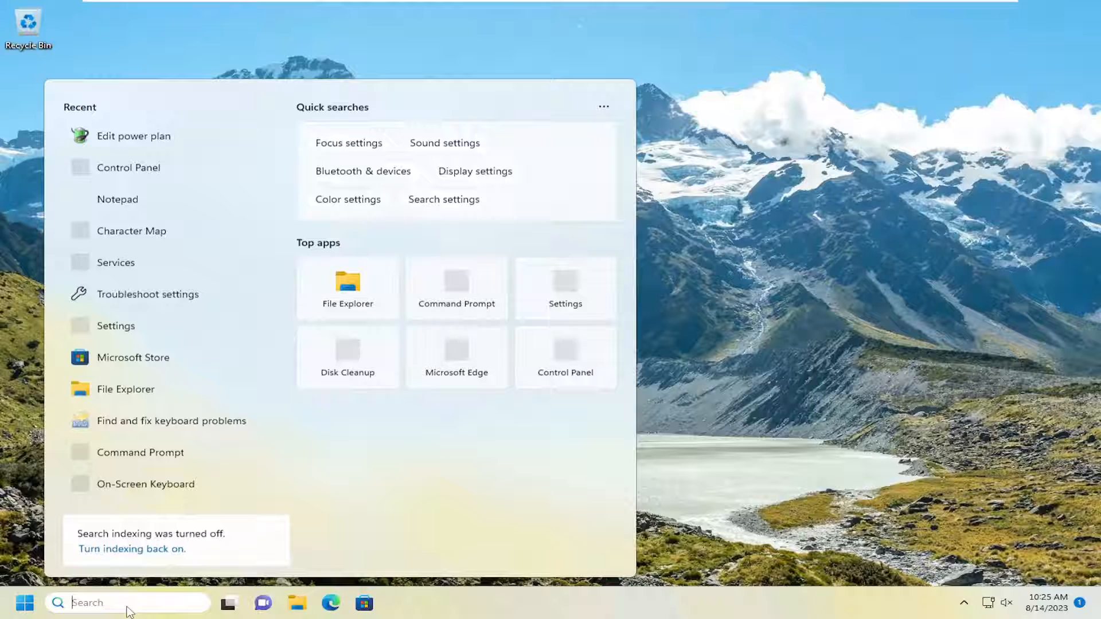
Search Start for "file explorer" and launch File Explorer.
text(file explorer)
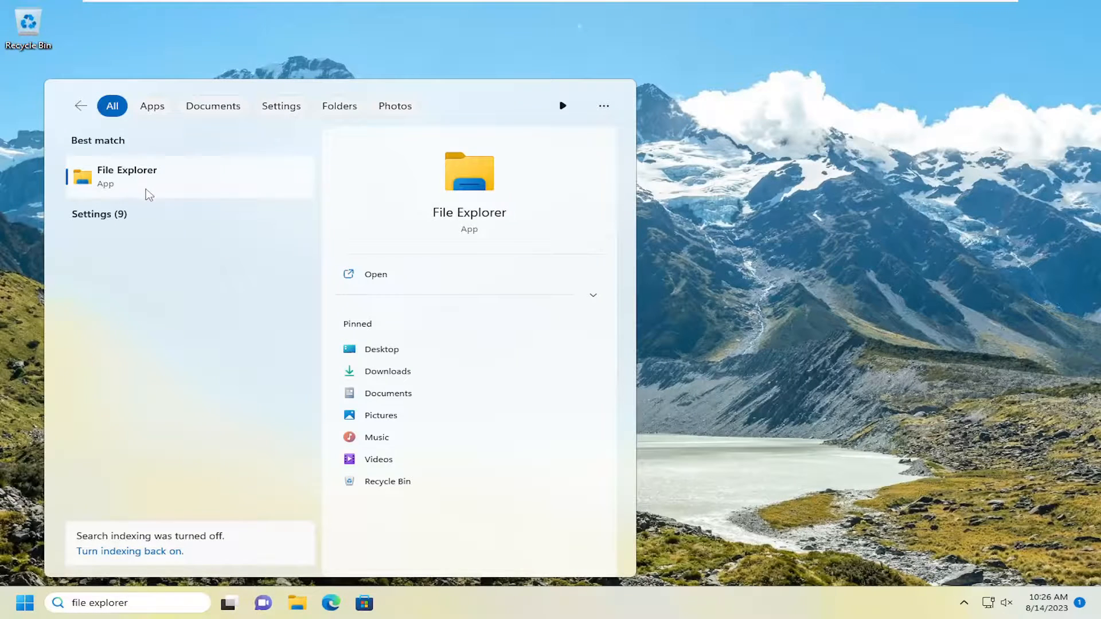
click(127, 176)
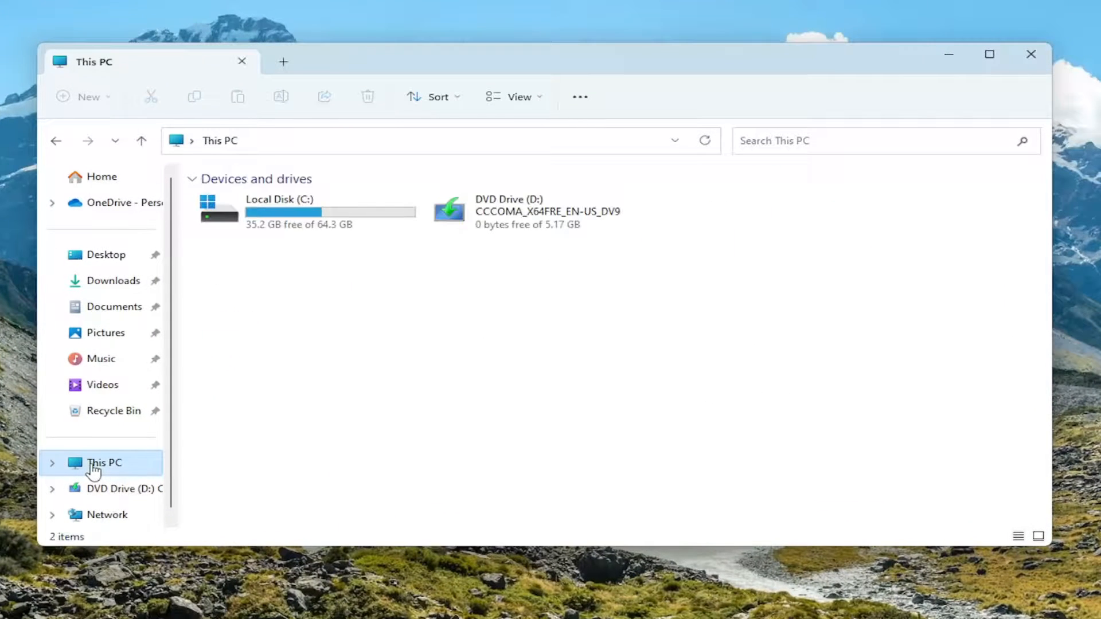
Show the Tools section of Local Disk (C:) Properties.
click(280, 210)
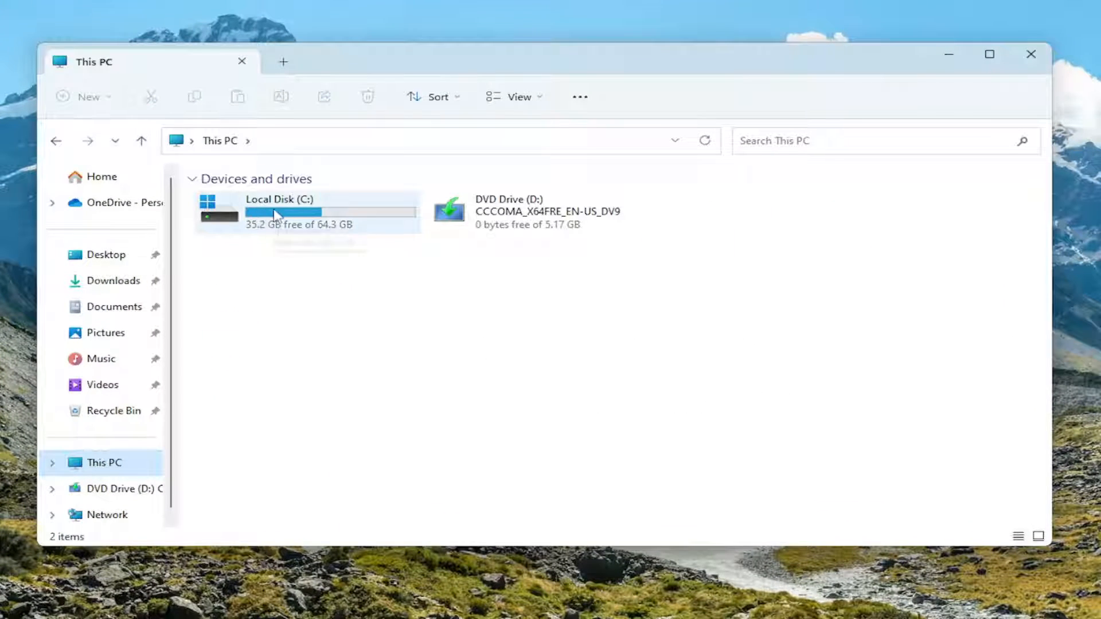
right_click(281, 211)
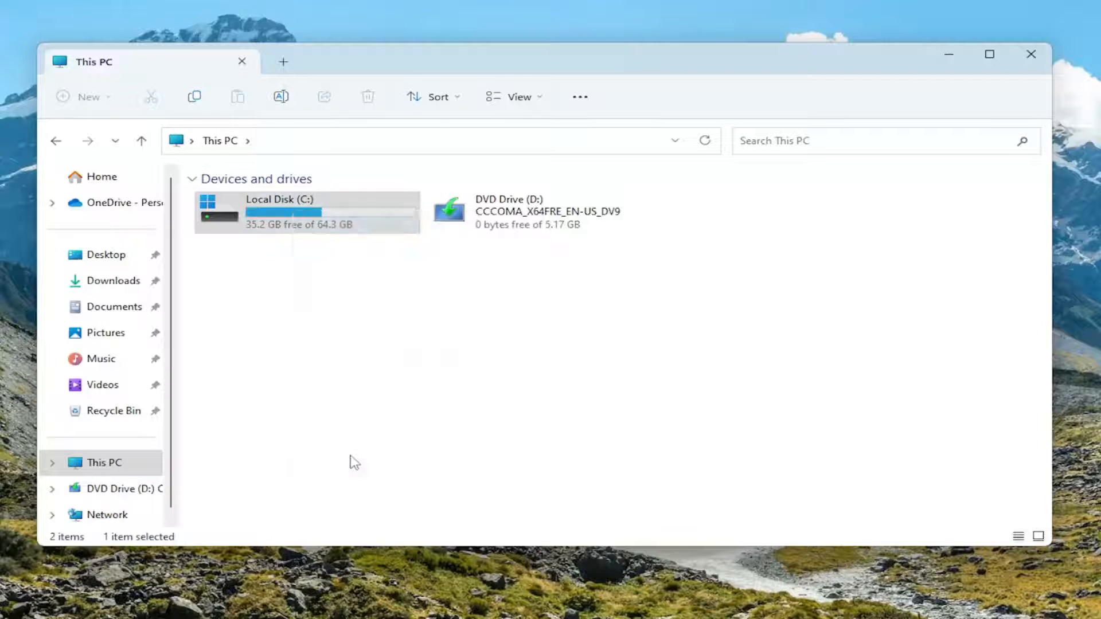
click(305, 210)
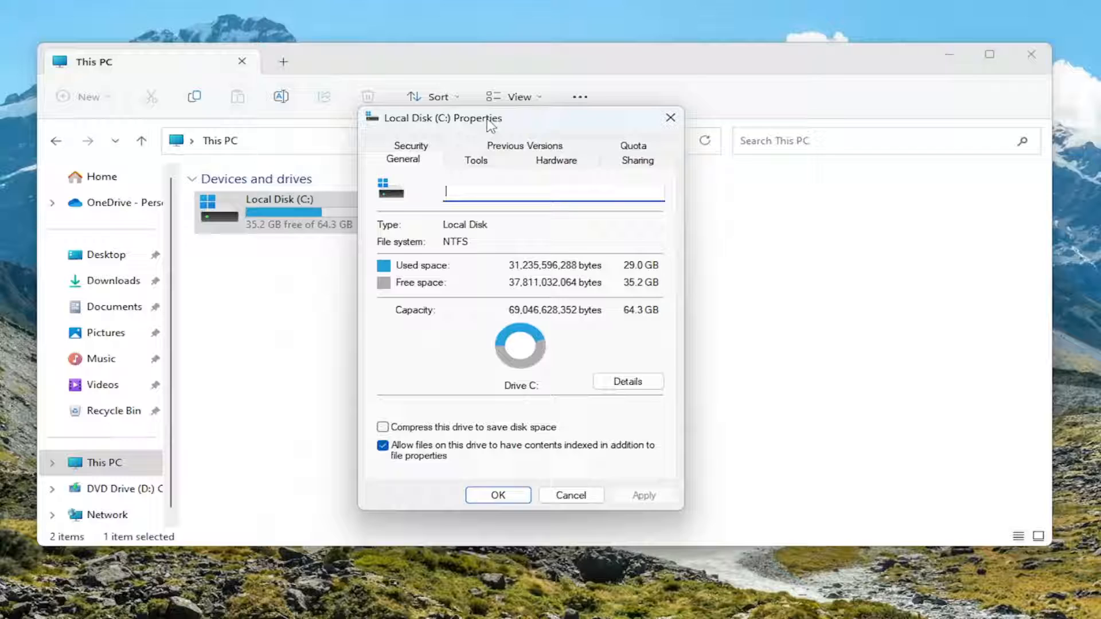
click(475, 160)
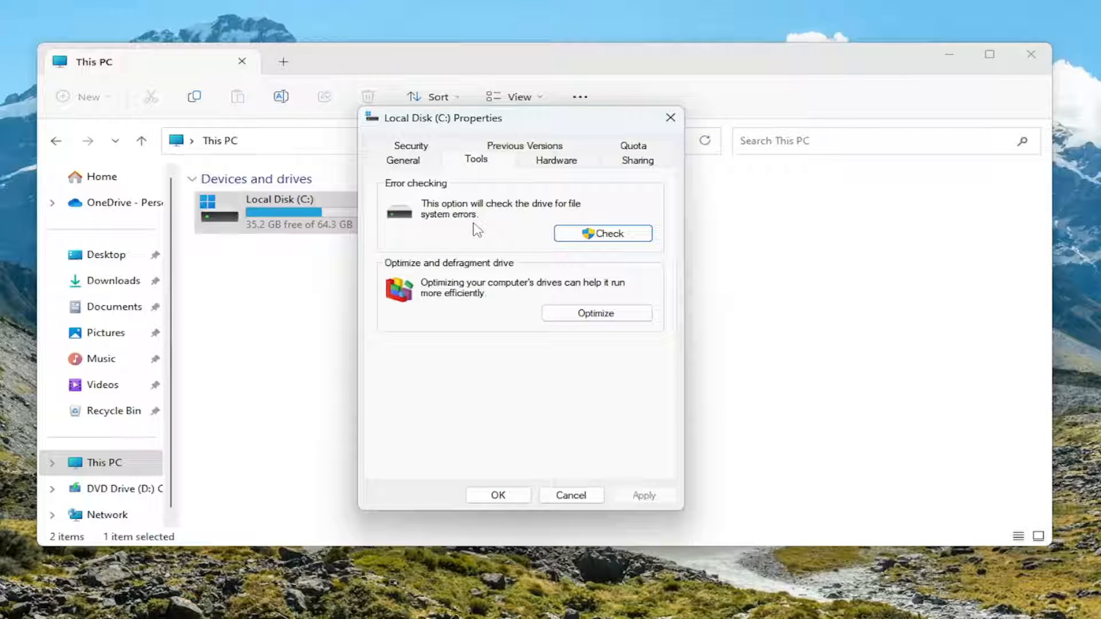
mouse_move(610, 241)
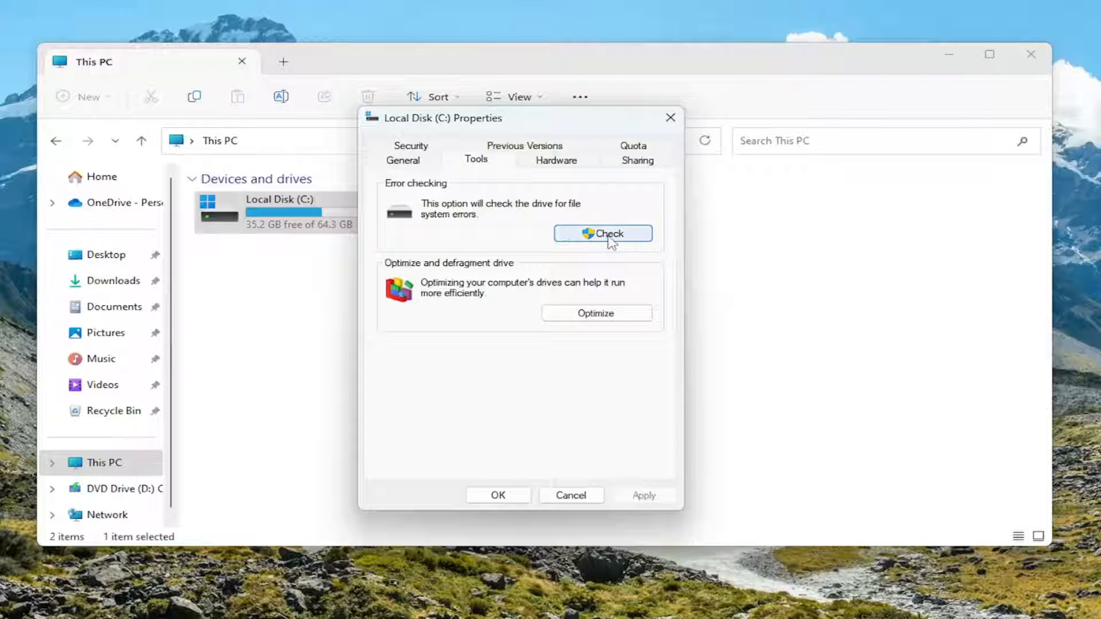
Error-check the C: drive, accept the no-errors report and close the properties.
click(602, 233)
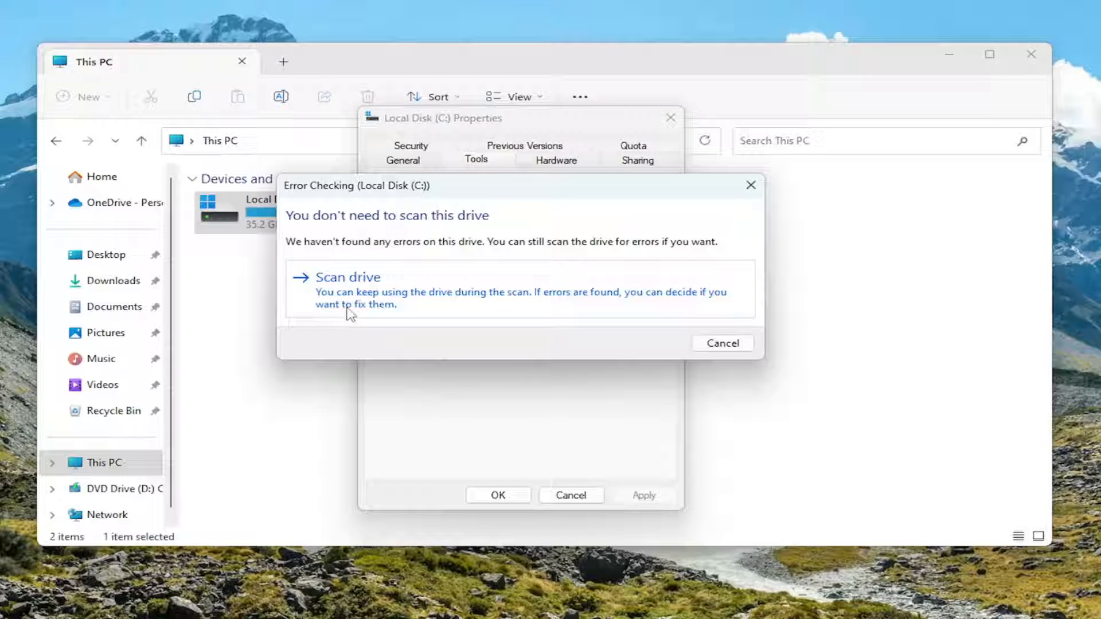
click(347, 277)
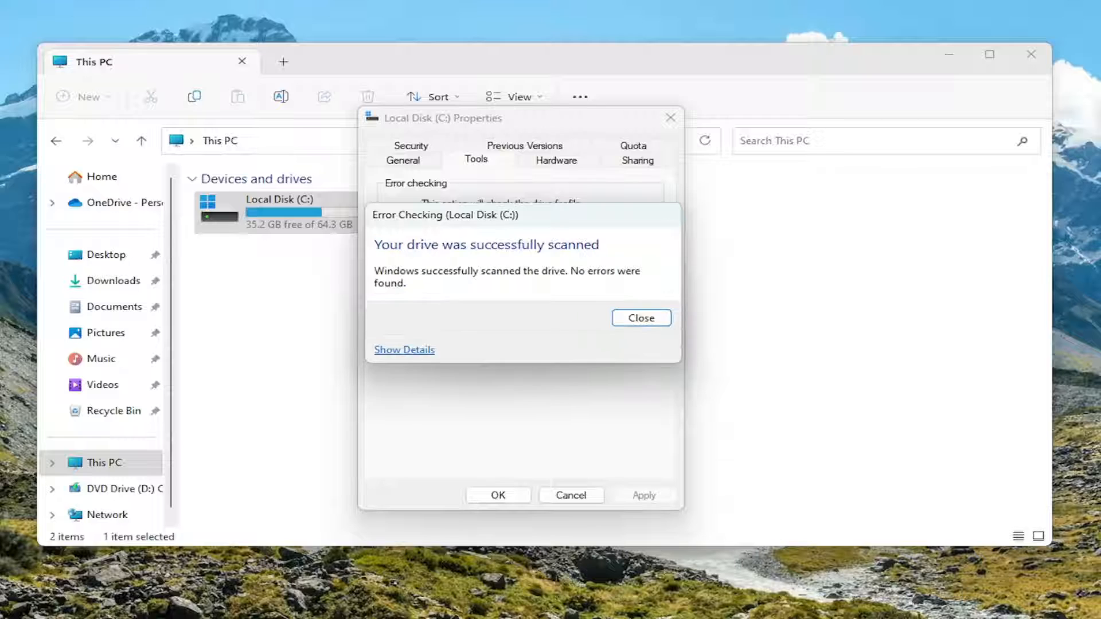
mouse_move(713, 272)
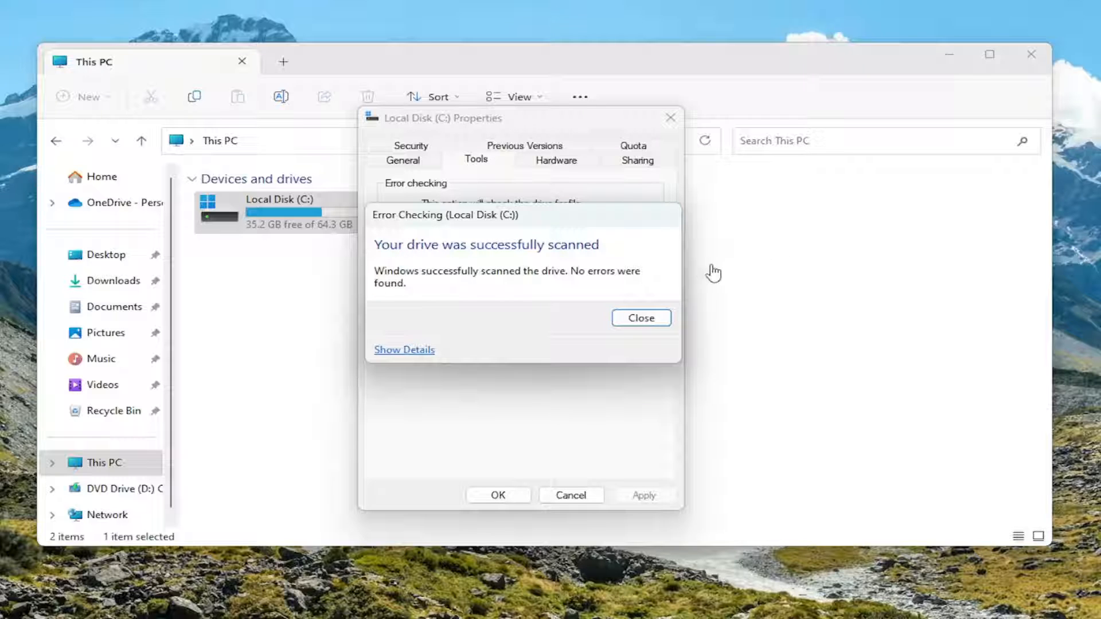
click(640, 317)
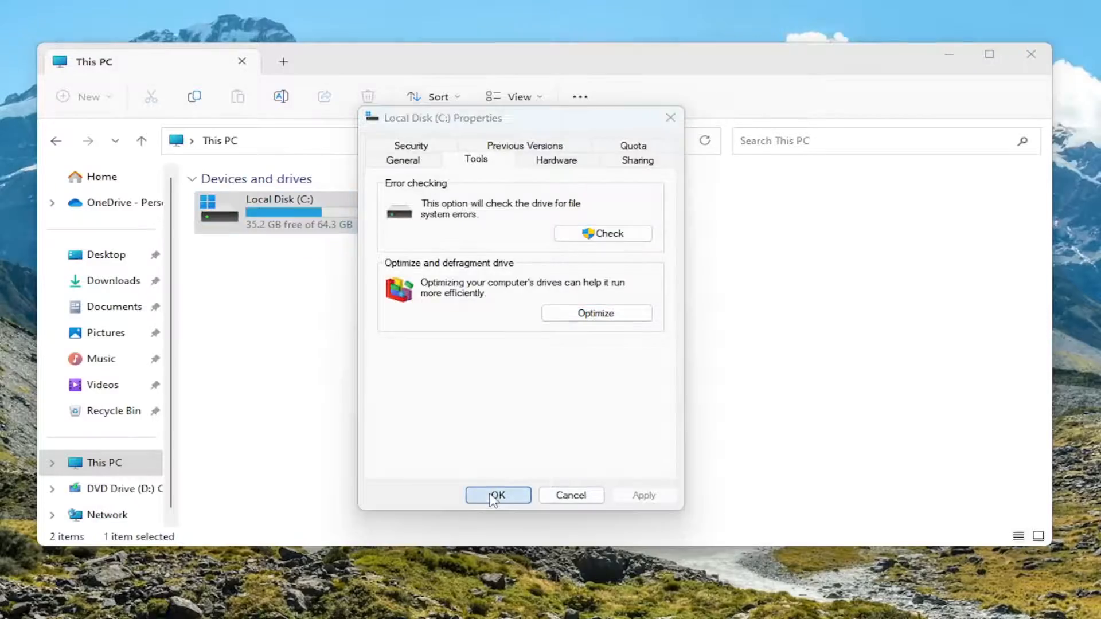
click(497, 494)
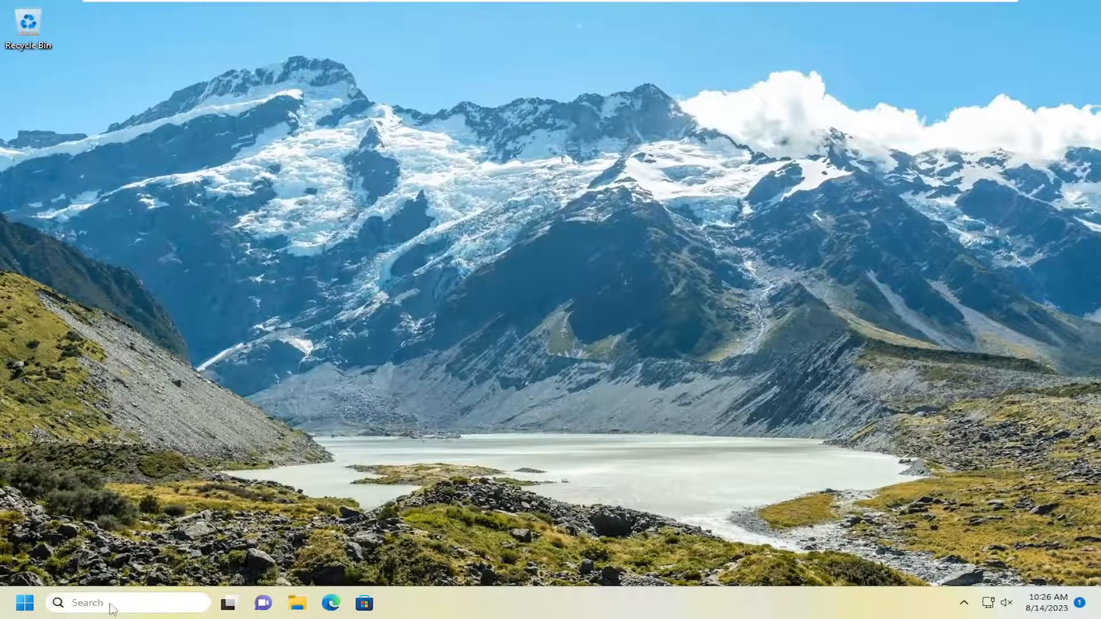
Launch Command Prompt as administrator via "cmd" search and approve the UAC prompt.
text(cmd)
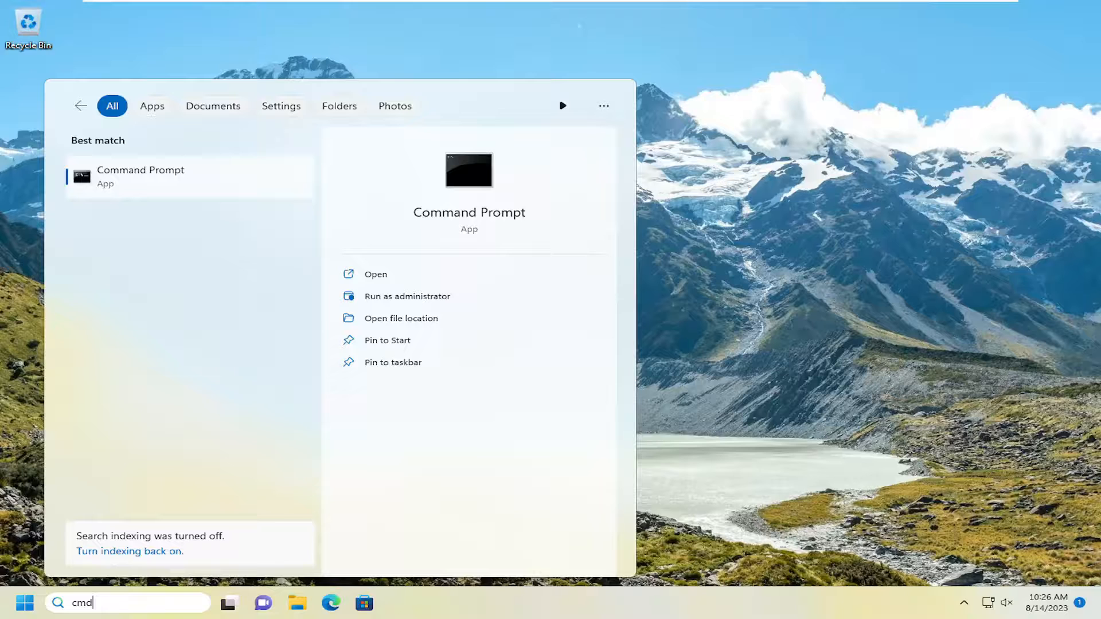
mouse_move(144, 220)
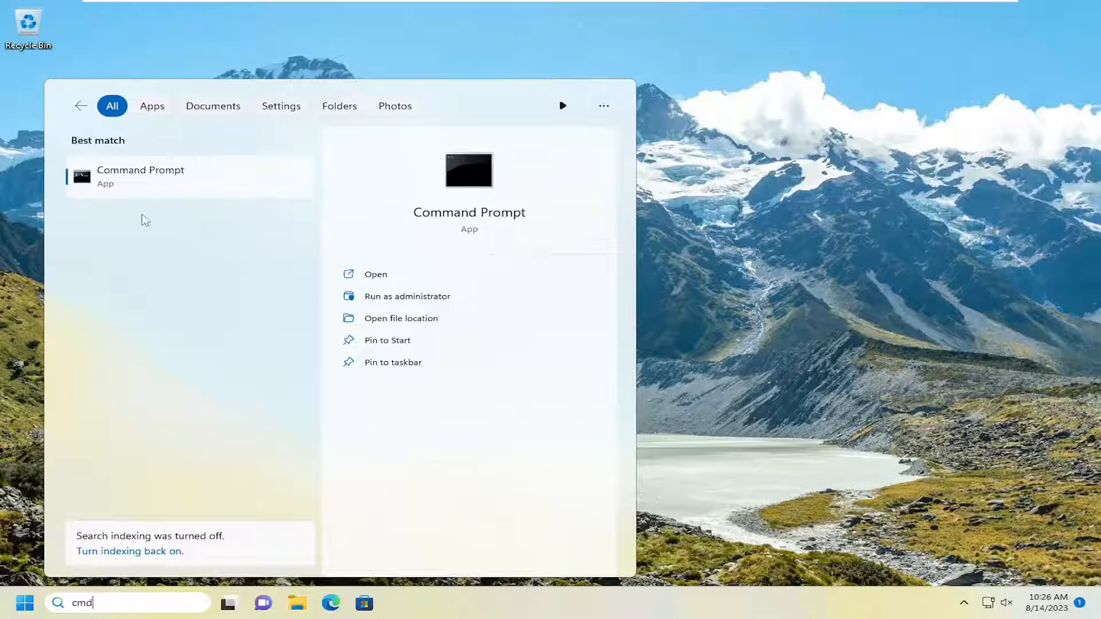
right_click(140, 175)
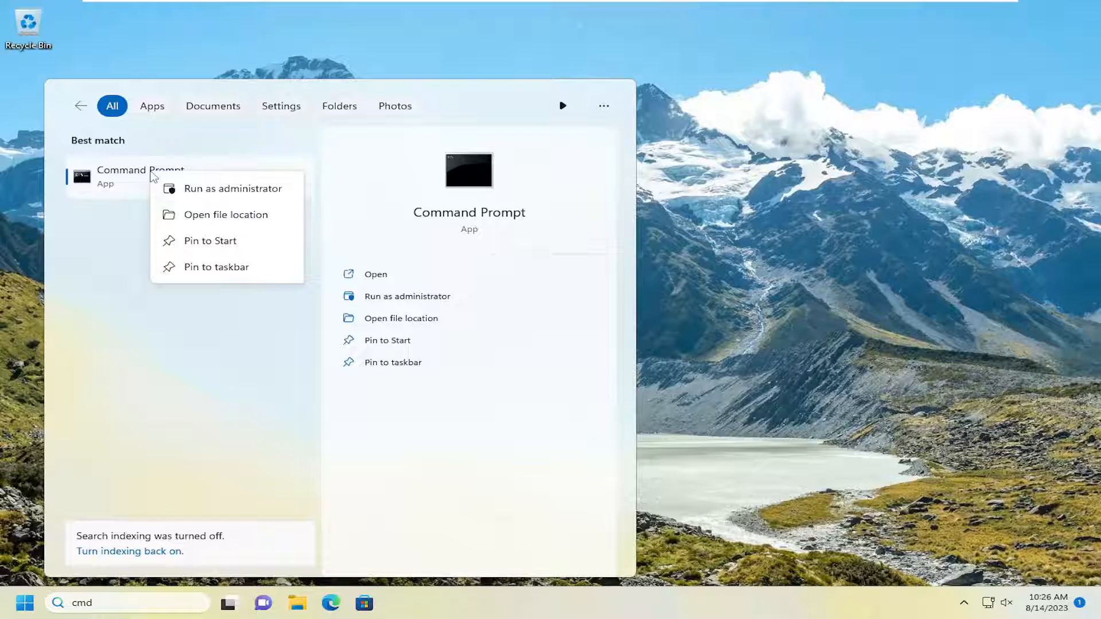
click(234, 188)
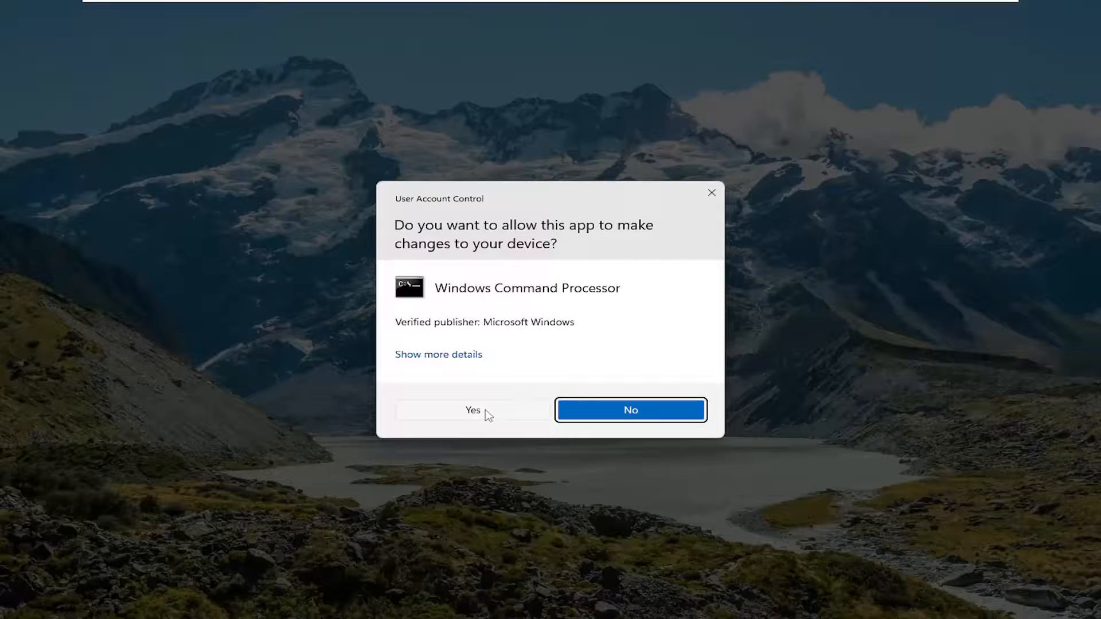
click(472, 410)
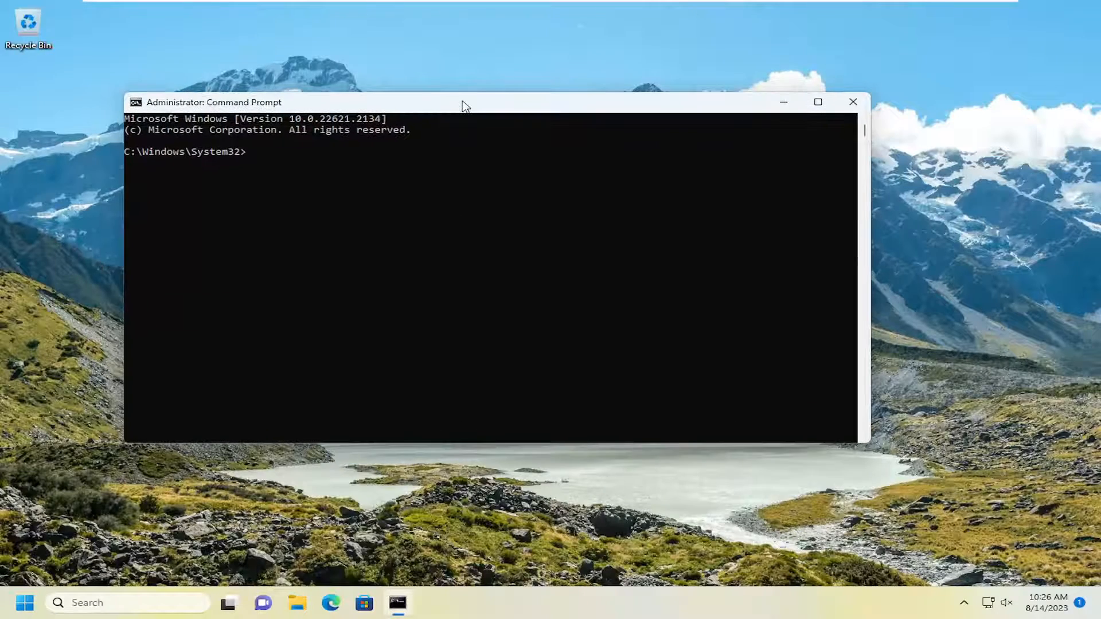
Run sfc /scannow to completion with no integrity violations, then close the window.
text(sfc /s)
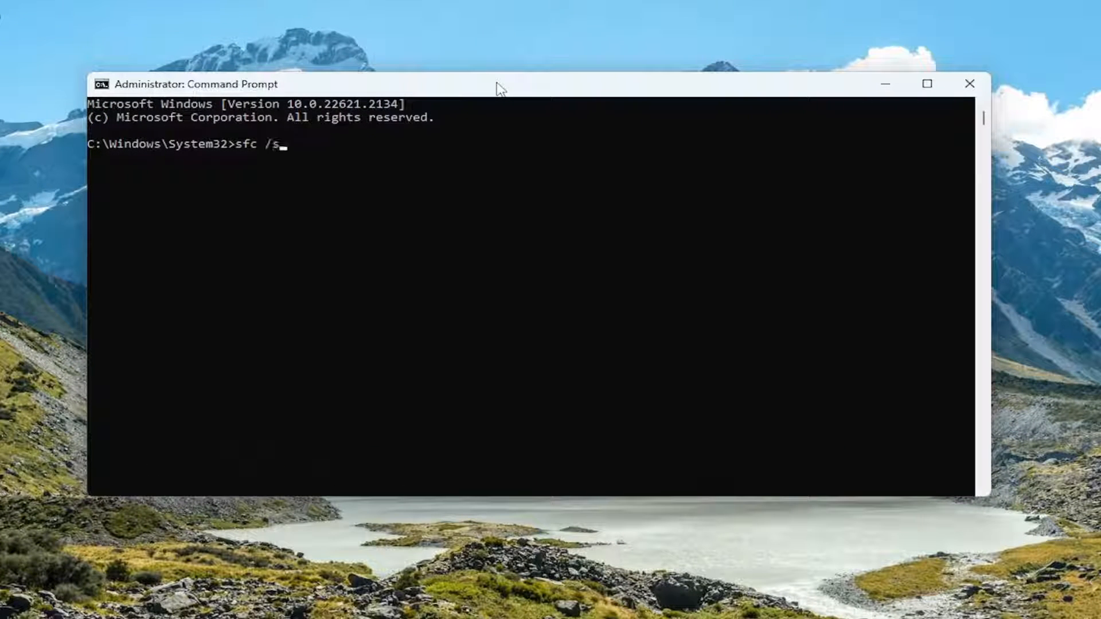
text(cannow)
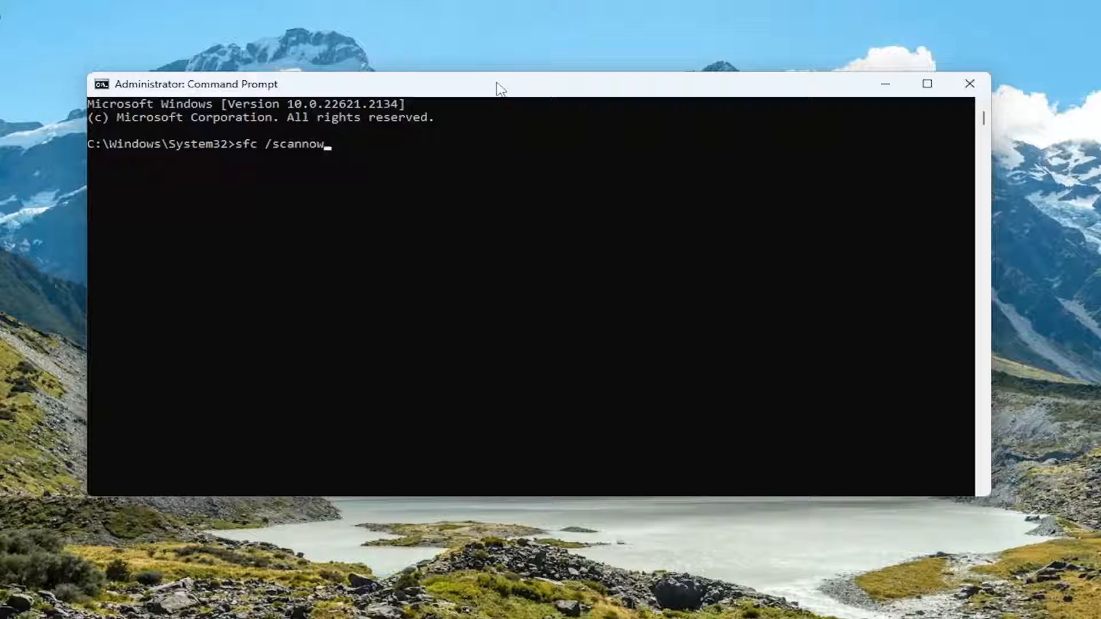
mouse_move(274, 153)
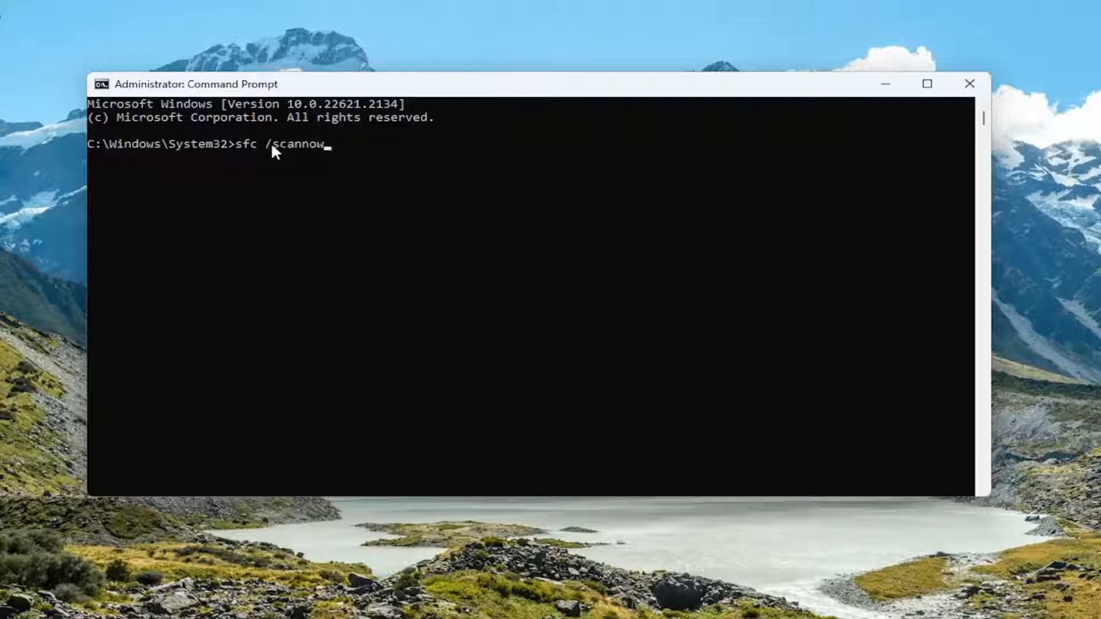
mouse_move(246, 173)
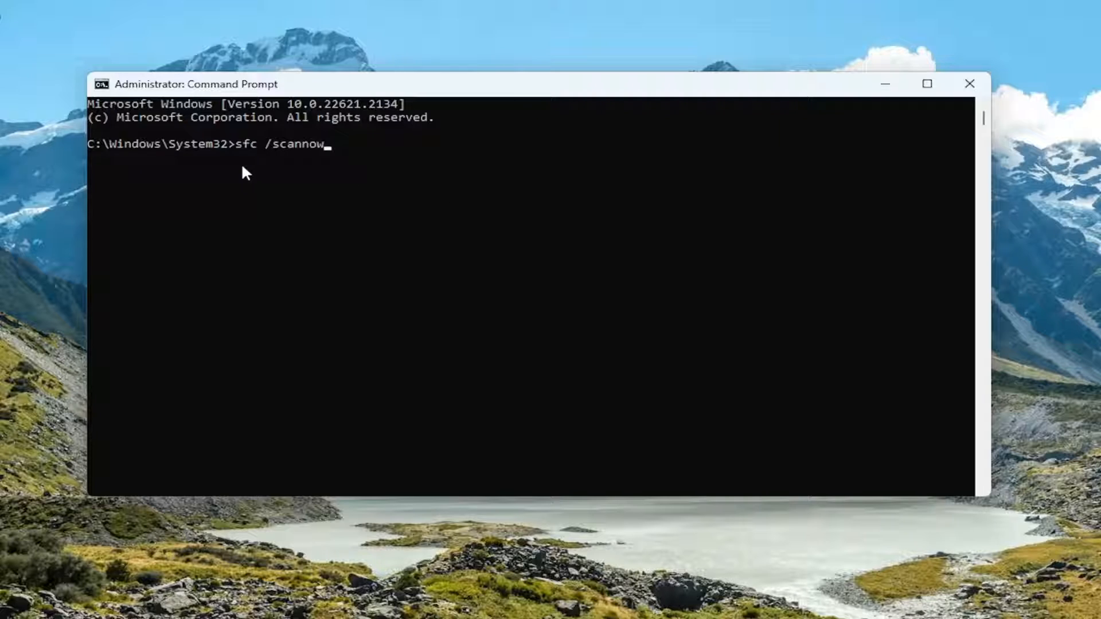
key(enter)
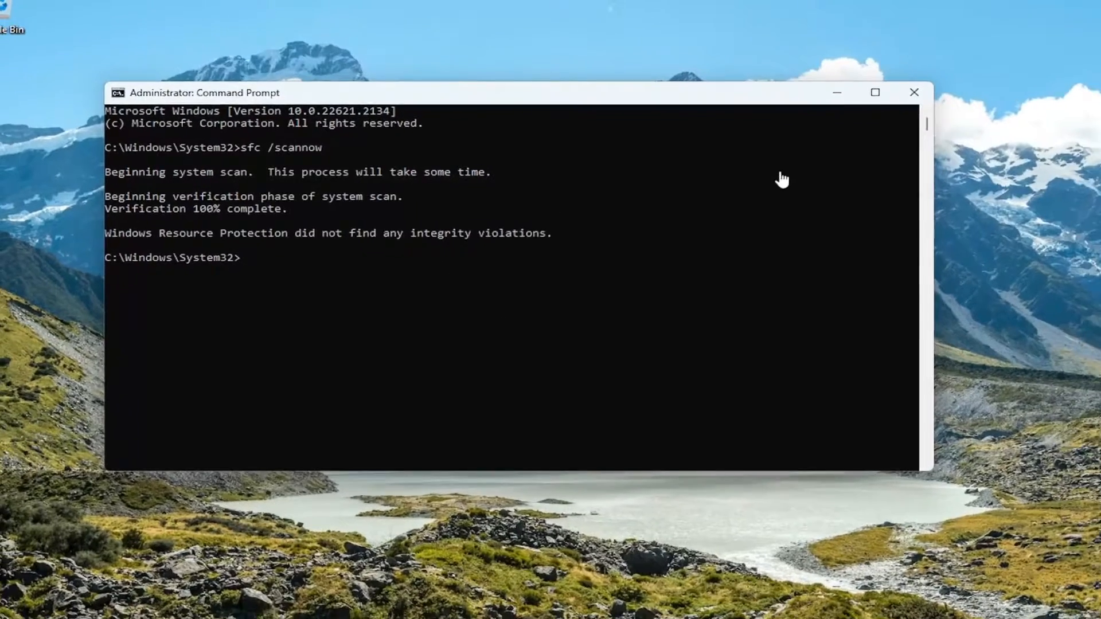
click(913, 92)
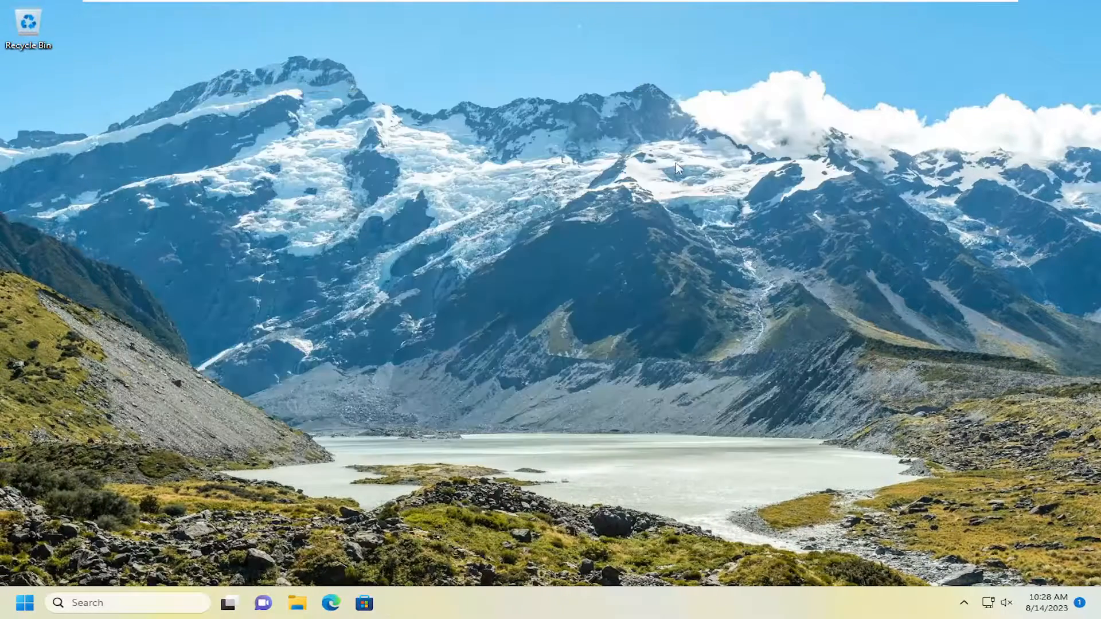